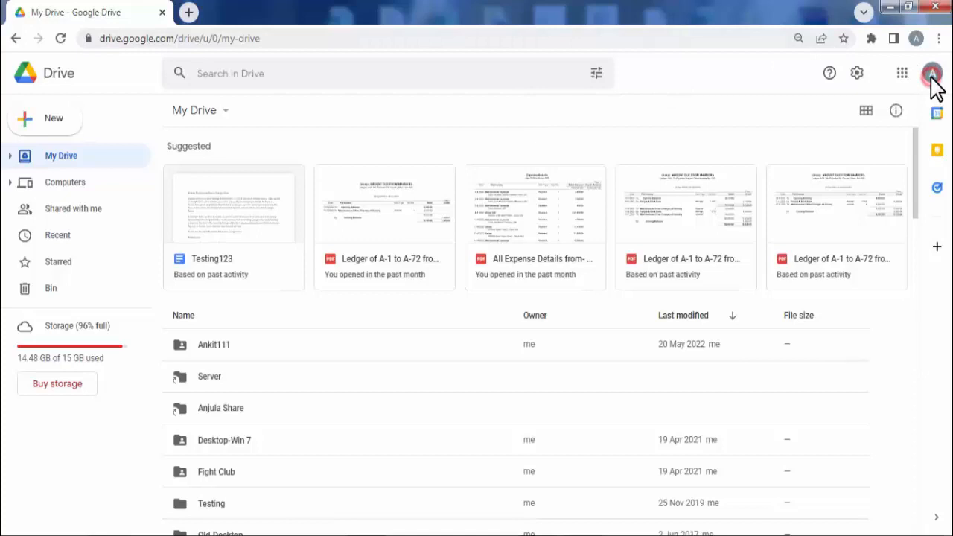
# Step: Check the signed-in Google account and dismiss the account panel
pyautogui.click(933, 73)
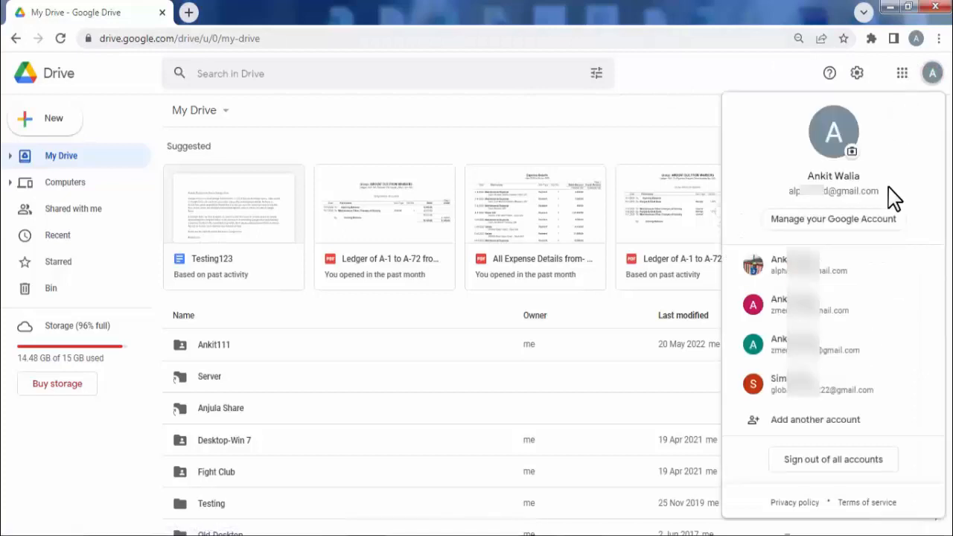
pyautogui.moveTo(852, 425)
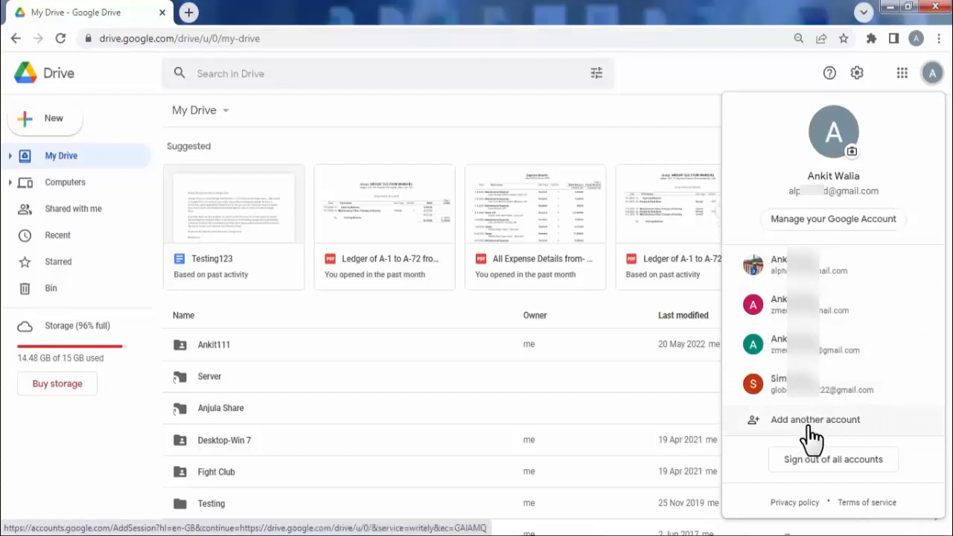
pyautogui.moveTo(801, 432)
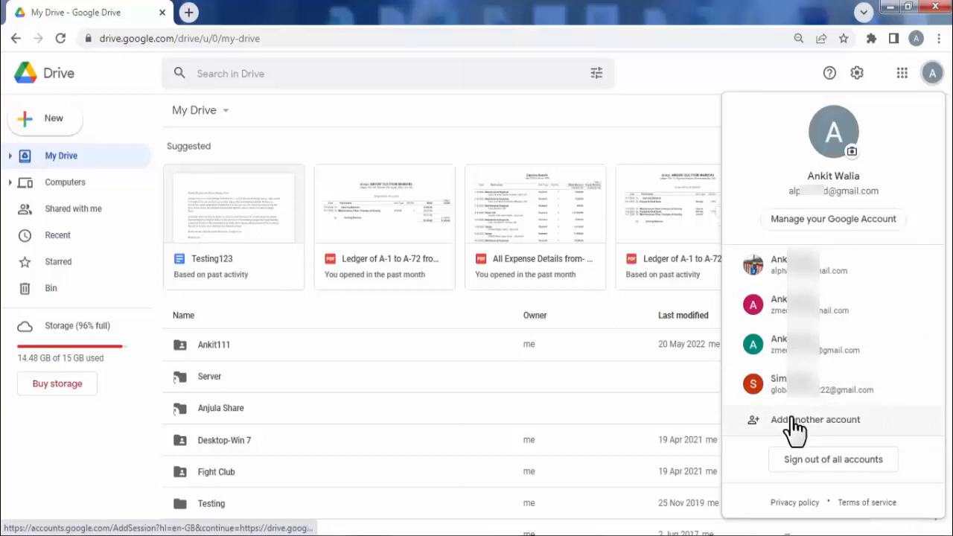
pyautogui.click(655, 61)
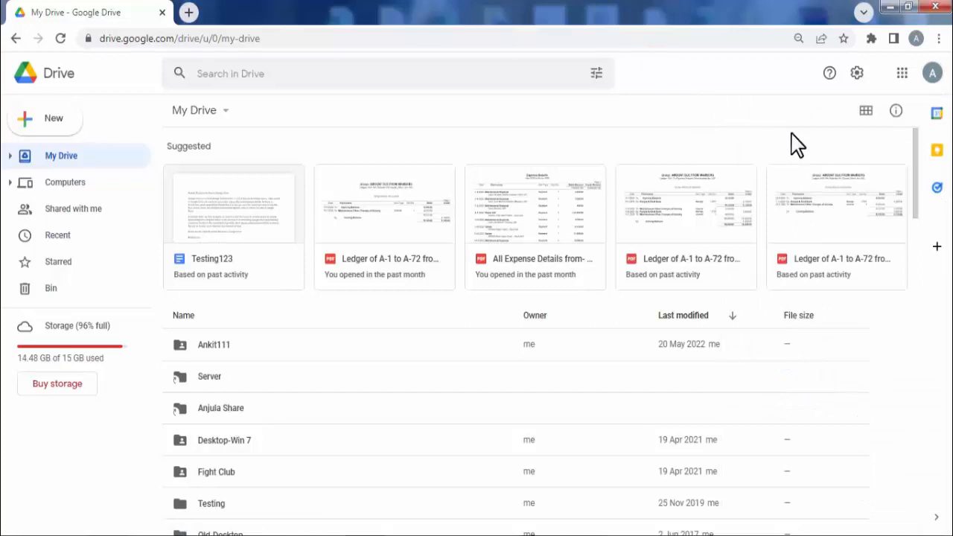
# Step: Scroll down My Drive and select the Yuval.zip file
pyautogui.scroll(-3)
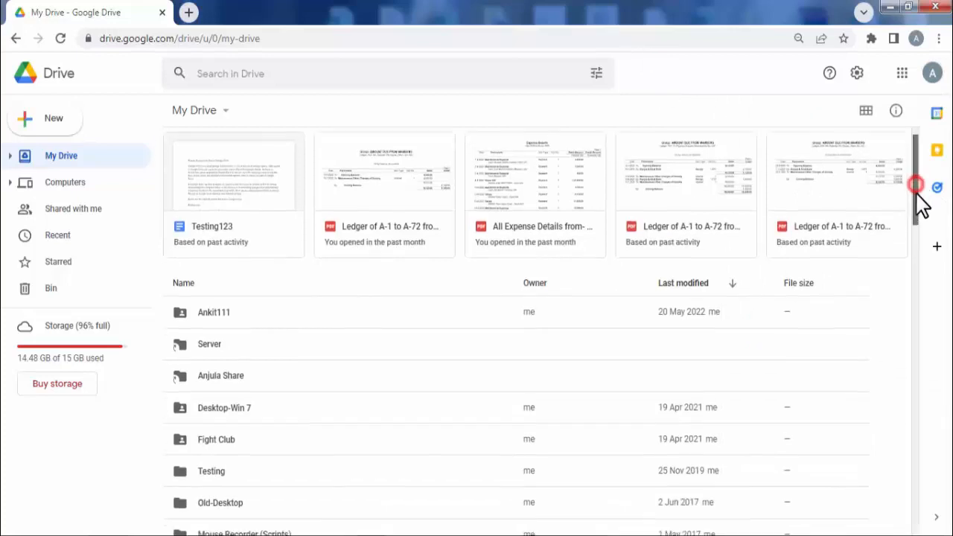
pyautogui.scroll(-3)
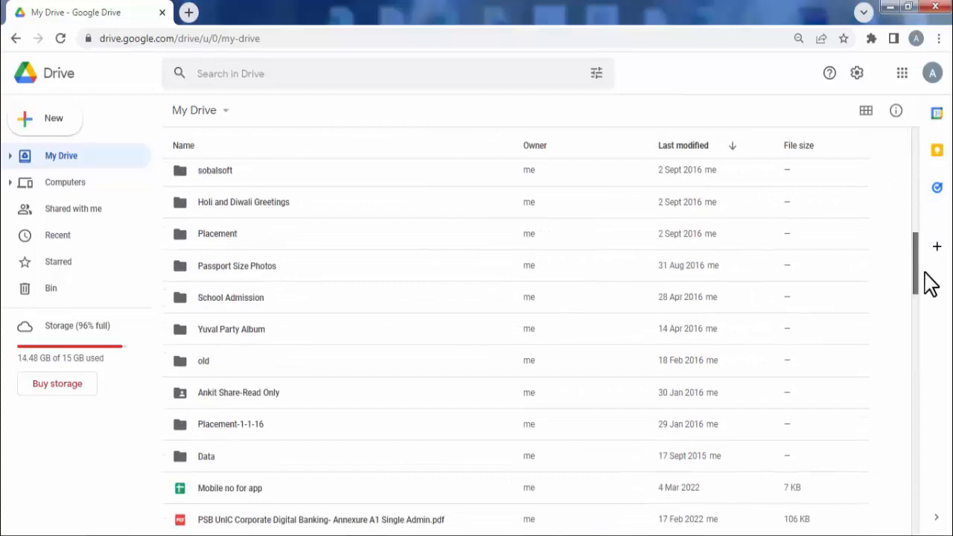
pyautogui.scroll(-3)
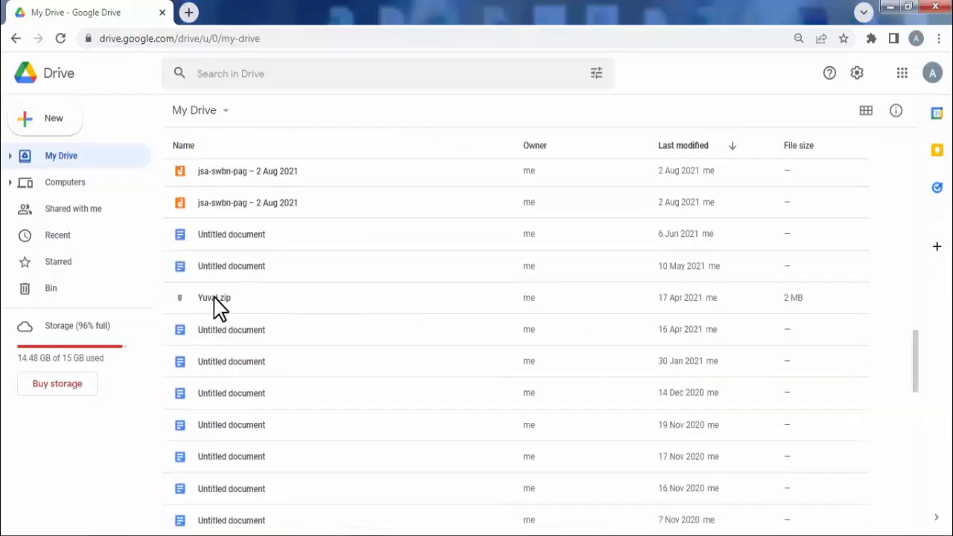
pyautogui.moveTo(246, 305)
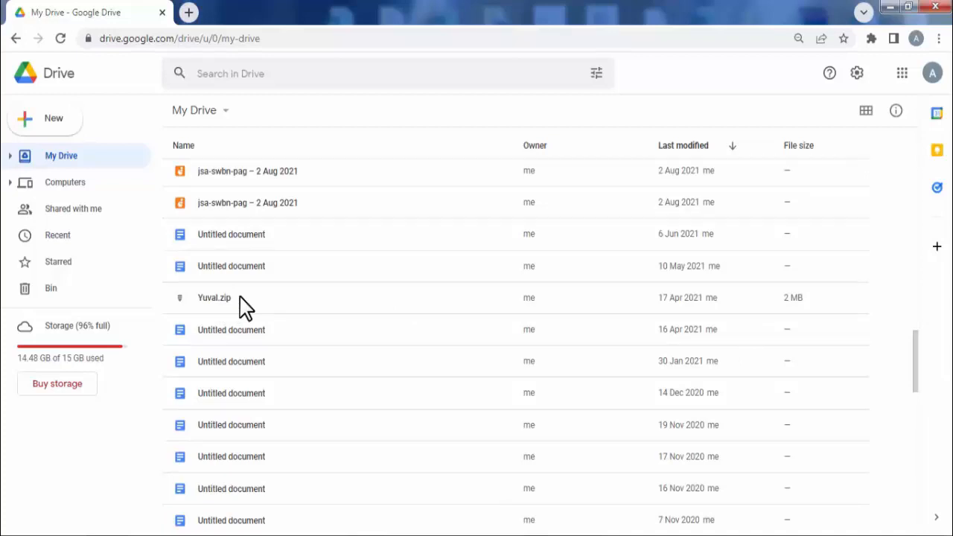
pyautogui.click(240, 297)
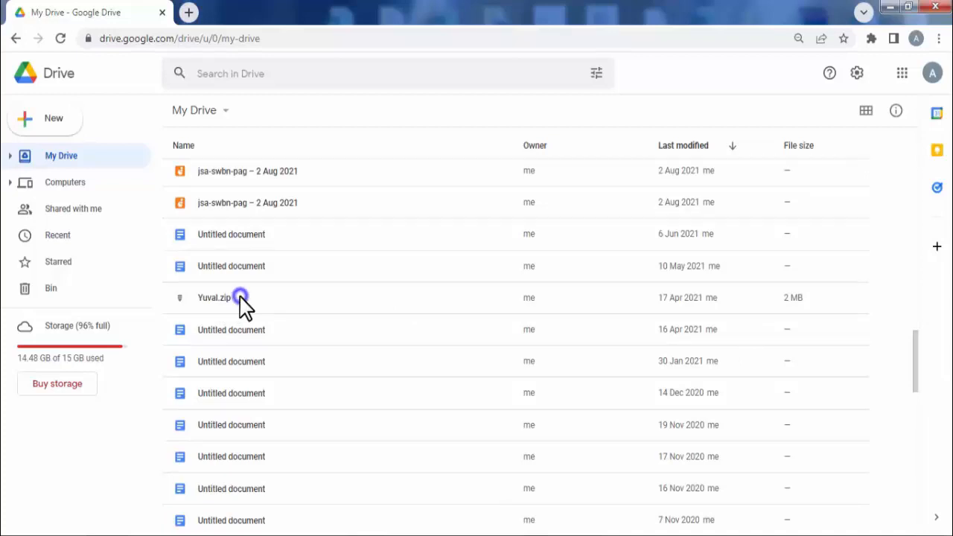
# Step: Download Yuval.zip to the computer via its right-click Download action
pyautogui.rightClick(214, 298)
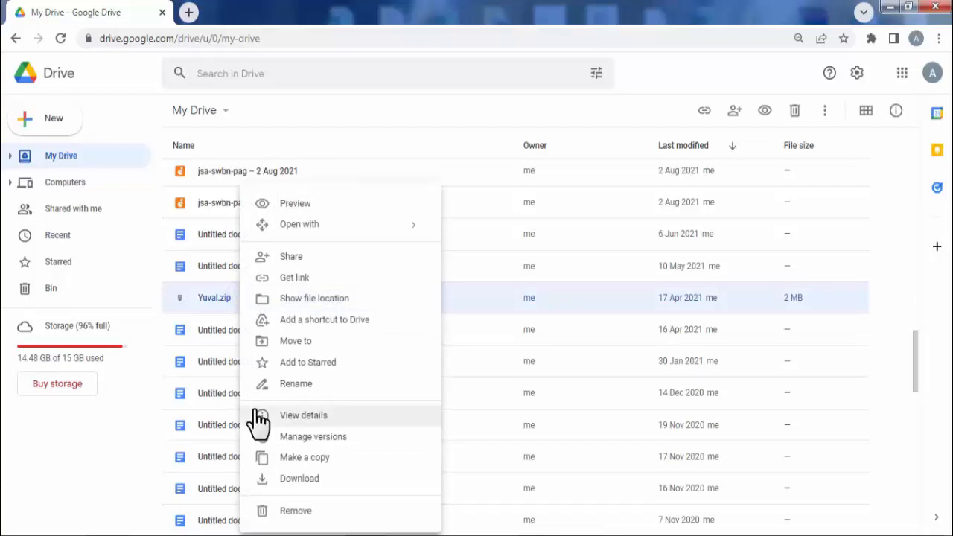
pyautogui.moveTo(316, 482)
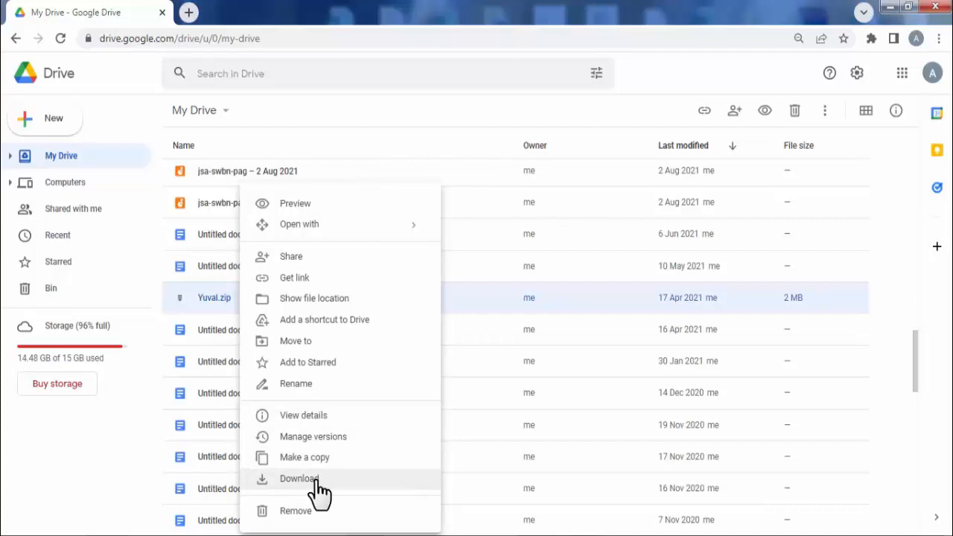
pyautogui.click(299, 479)
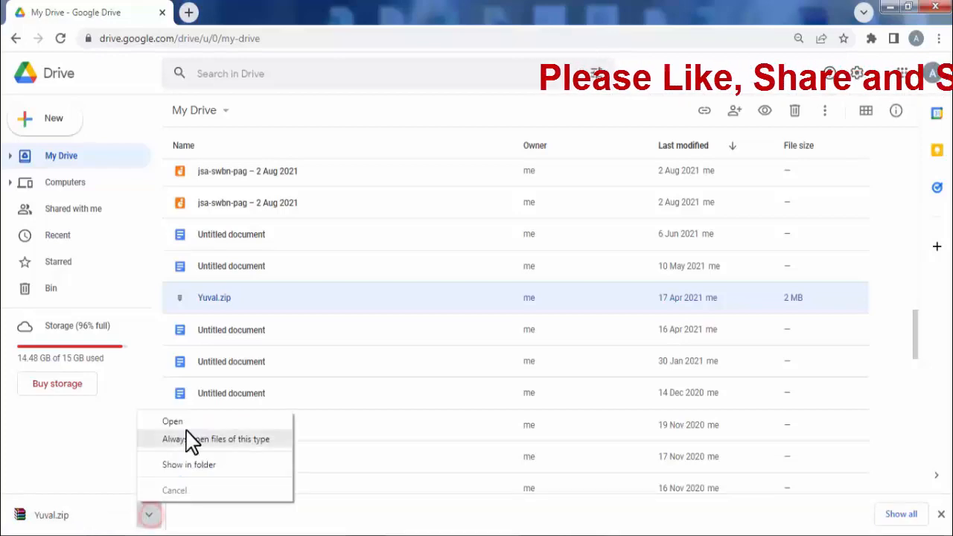
# Step: Launch the downloaded Yuval.zip in WinRAR, showing Yuval.jpg inside
pyautogui.click(173, 420)
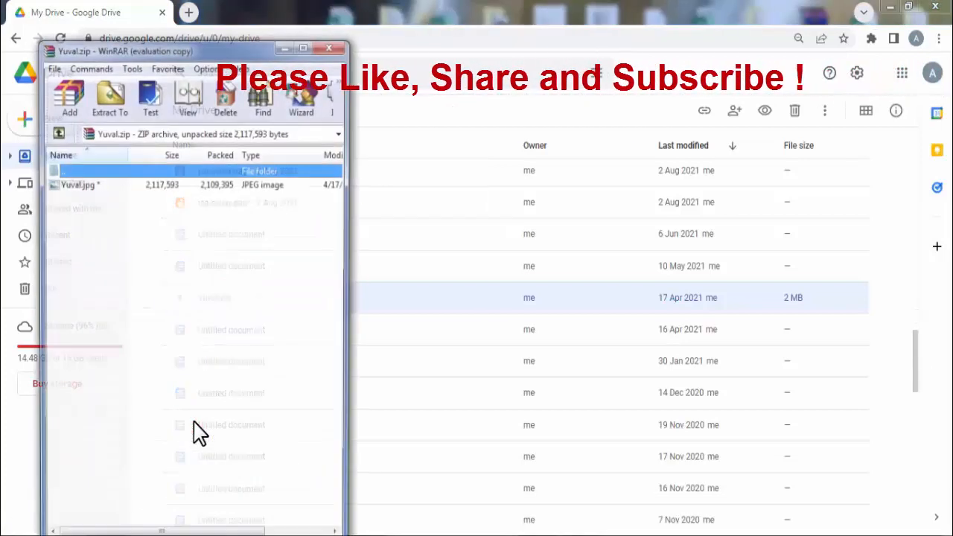